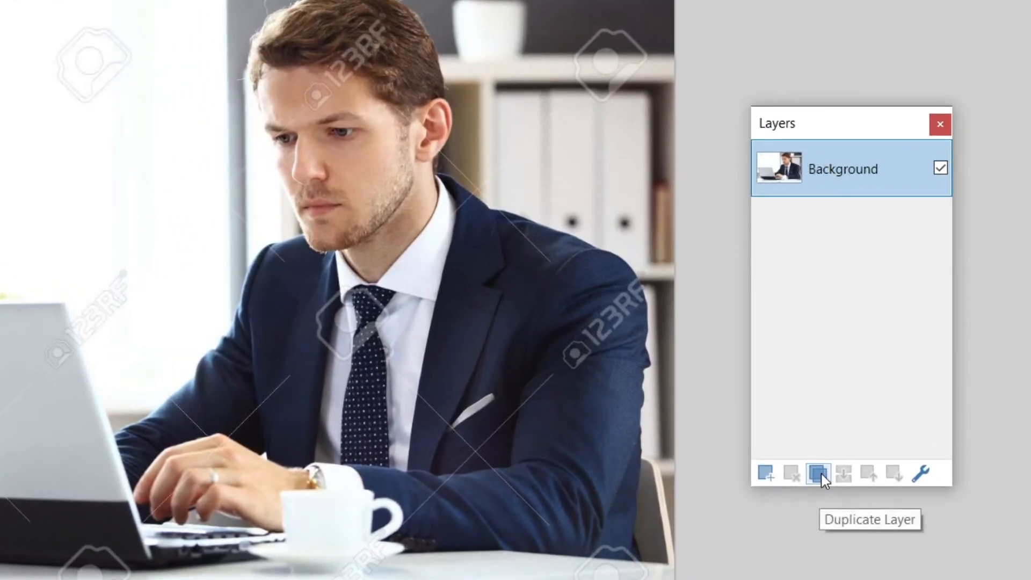
# Duplicate the Background layer, select the top copy and hide the bottom copy.
pyautogui.click(818, 473)
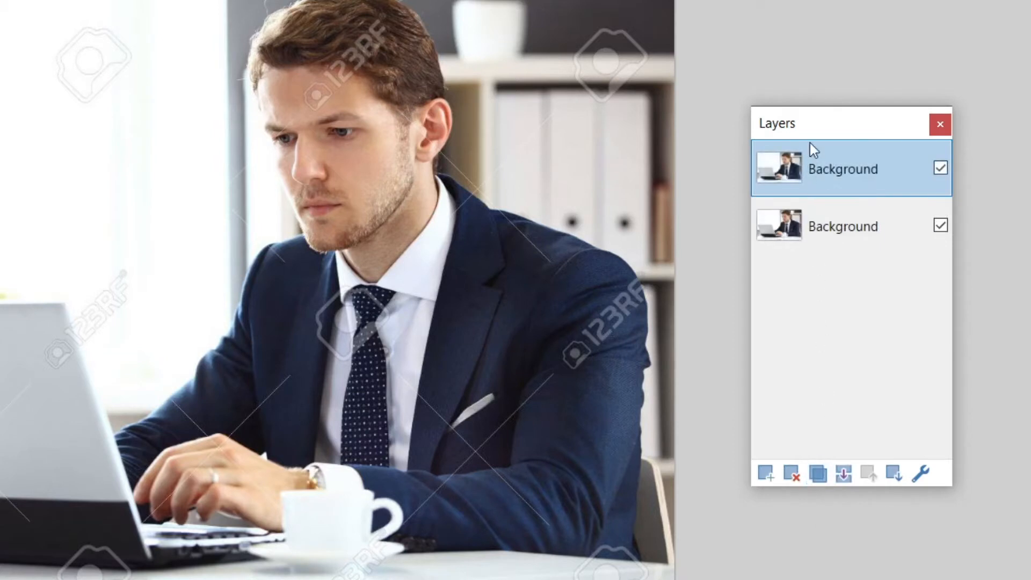
pyautogui.click(842, 226)
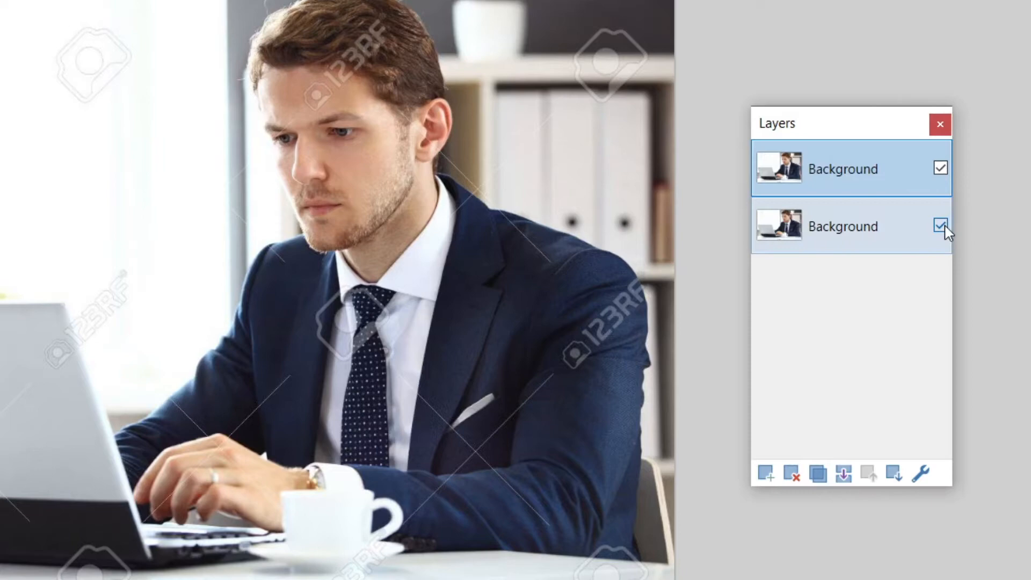
pyautogui.click(939, 224)
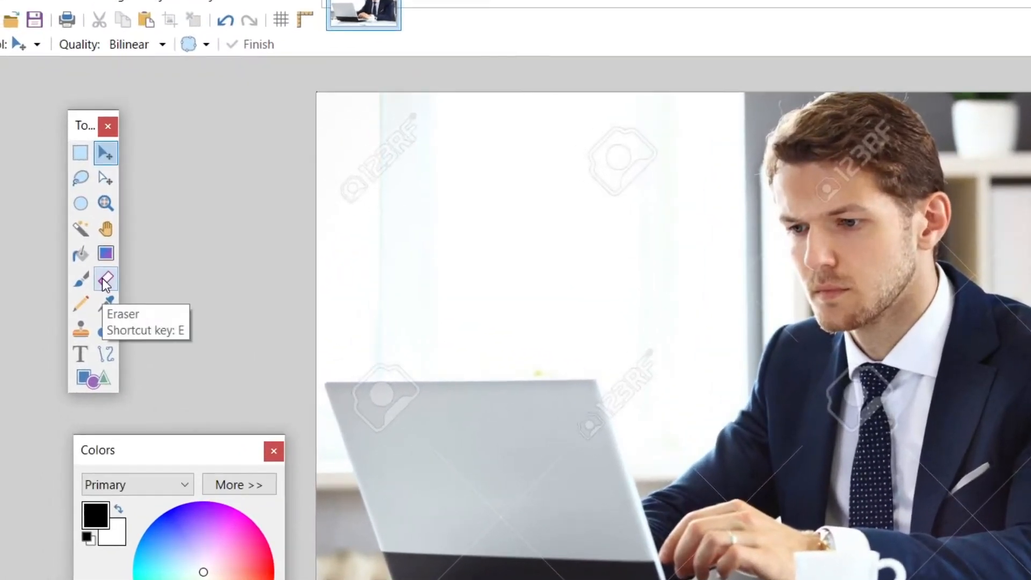
# Erase the man's face from the top layer with the Eraser, leaving a transparent hole.
pyautogui.click(105, 279)
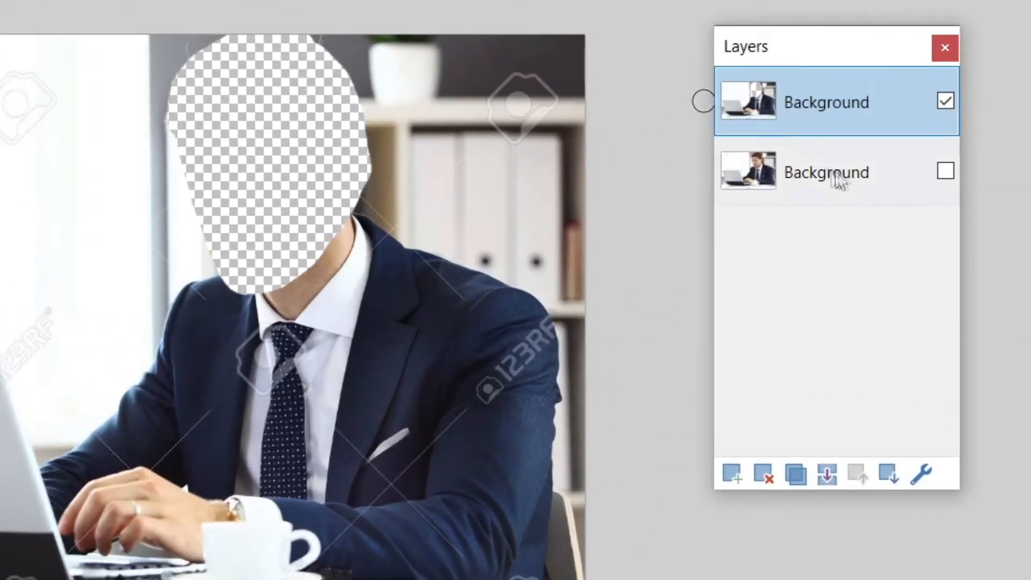
# Select the bottom Background layer for editing and make it visible again.
pyautogui.click(826, 172)
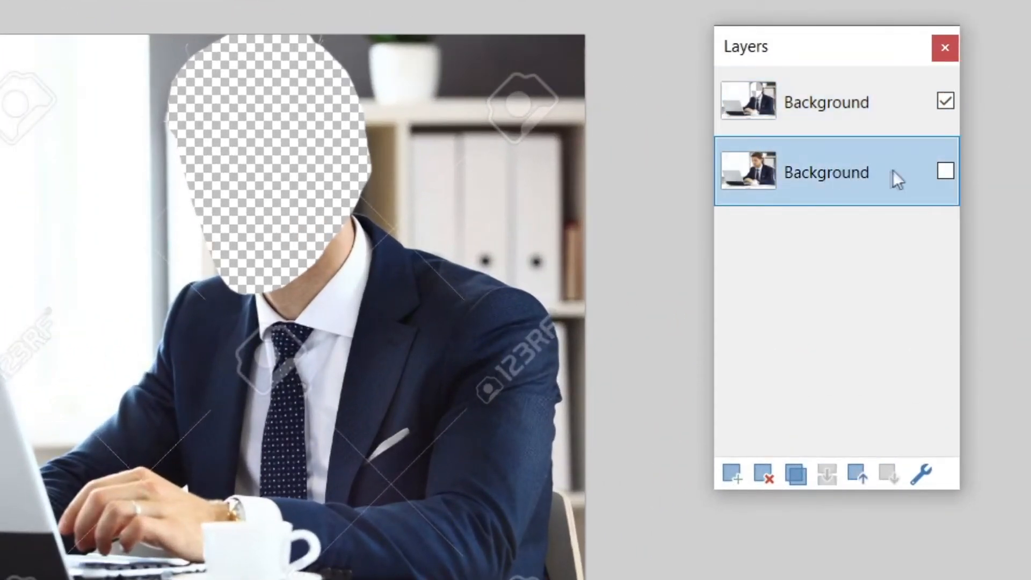
pyautogui.click(945, 172)
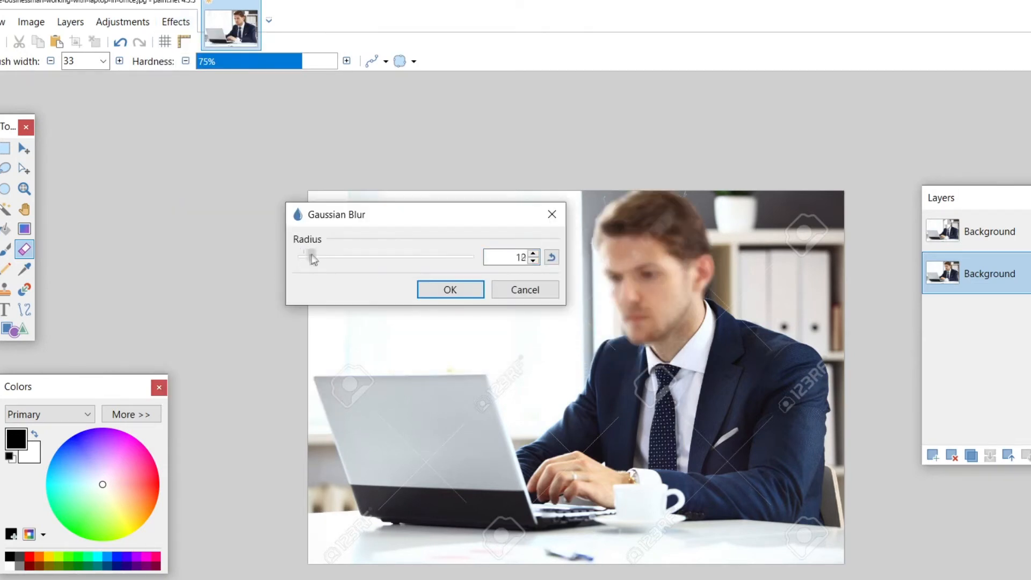
# Apply a Gaussian blur of radius 12 to the bottom layer so the face shows blurred.
pyautogui.moveTo(300, 256); pyautogui.dragTo(323, 255)
pyautogui.write('B')
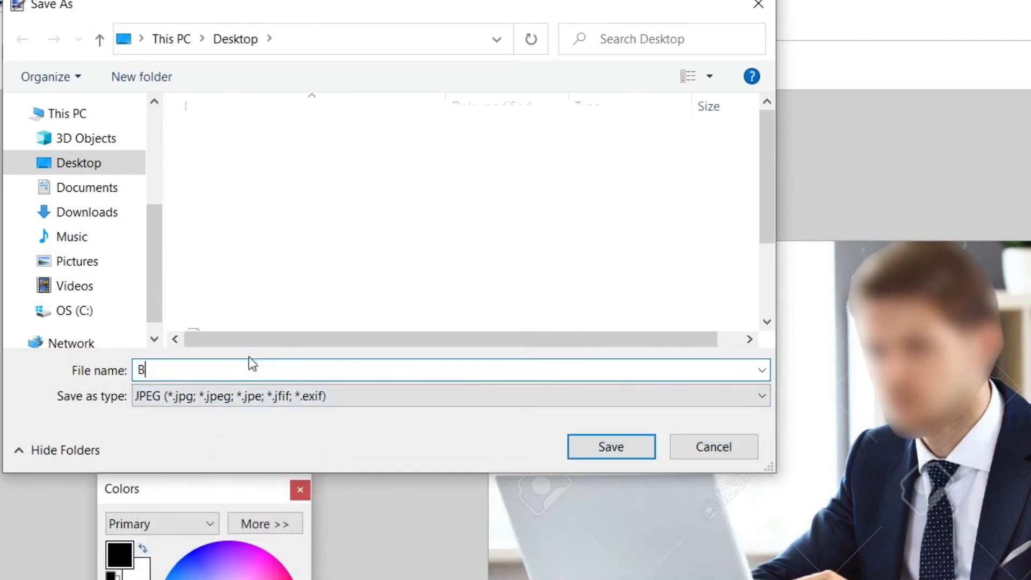
# Save the image to the Desktop as a JPEG named BLUR at quality 95.
pyautogui.write('LUR')
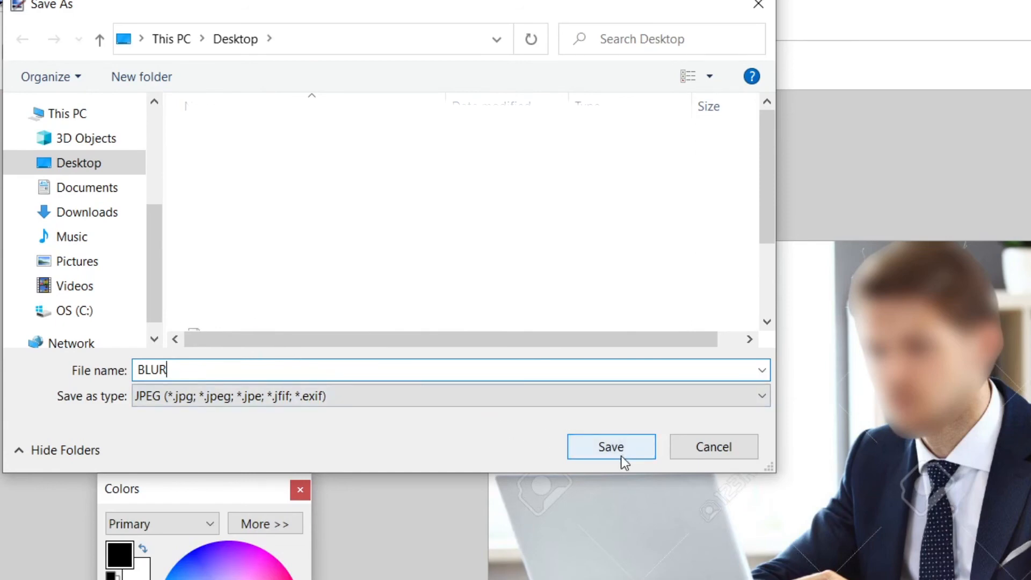
pyautogui.click(610, 447)
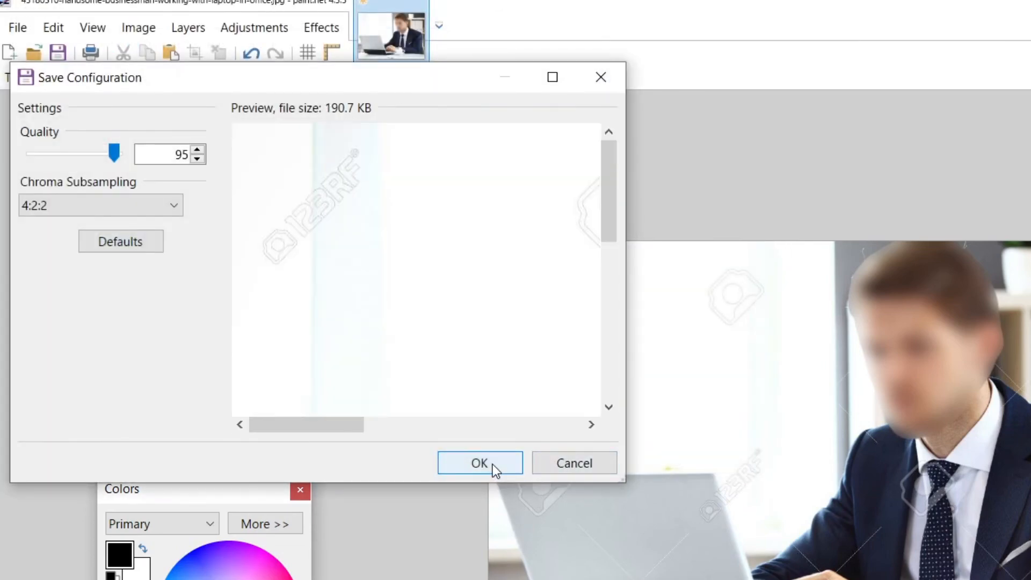